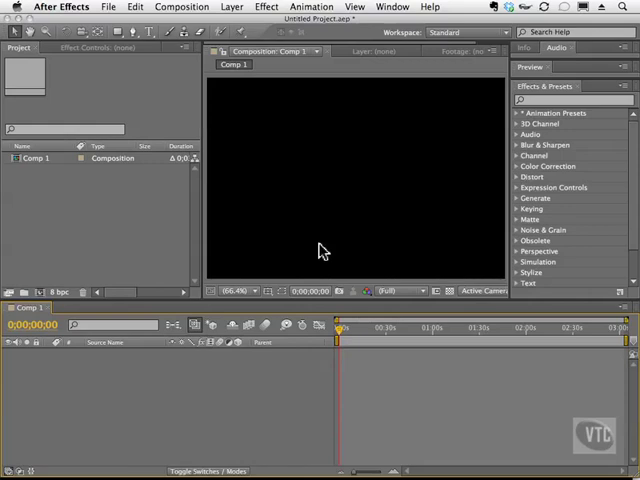
mouse_move(320, 122)
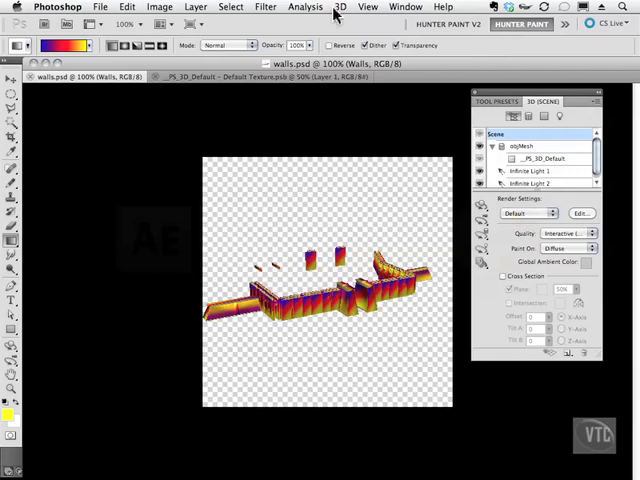
mouse_move(344, 20)
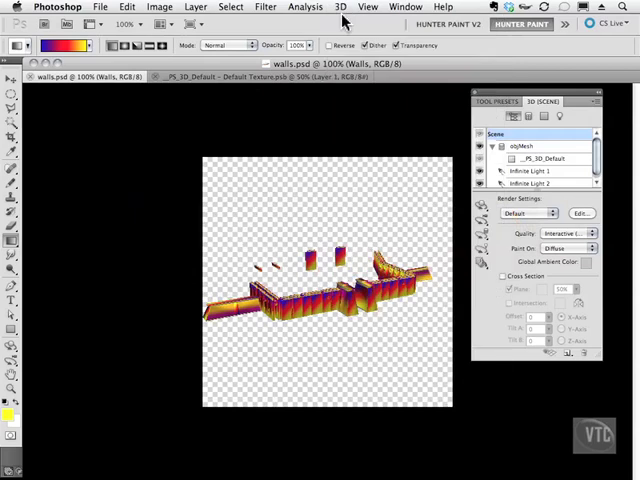
Save the 3D walls document as walls2.psd in Photoshop format via Save As.
left_click(100, 8)
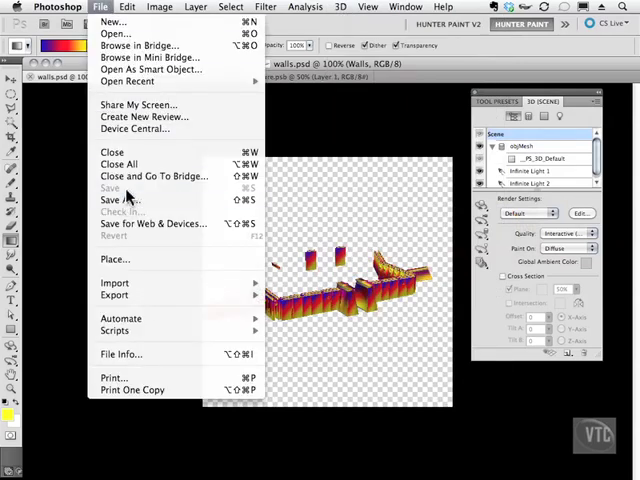
left_click(116, 200)
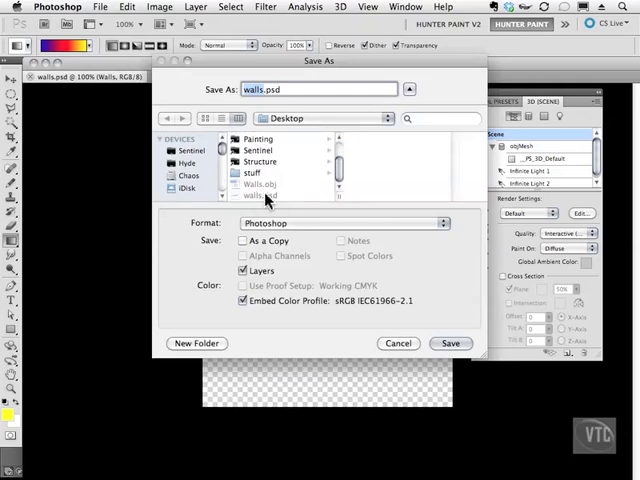
left_click(344, 224)
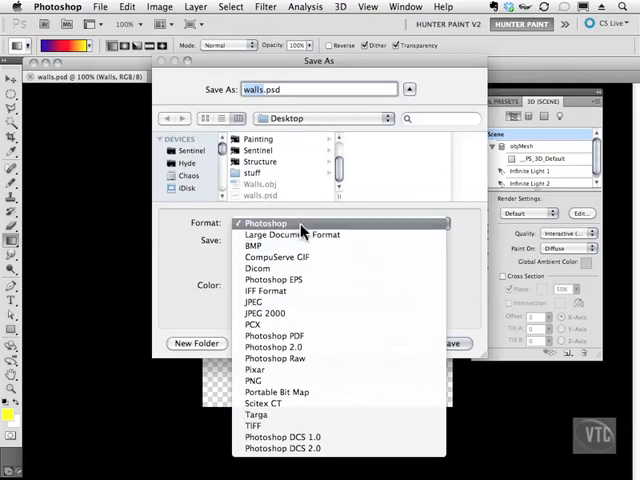
left_click(264, 224)
type("2")
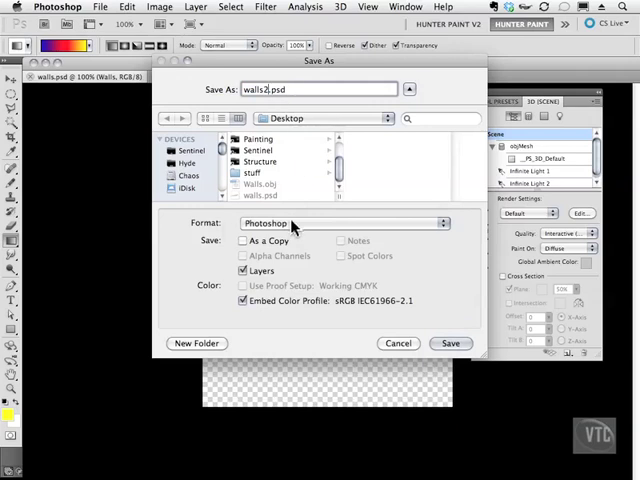
left_click(450, 344)
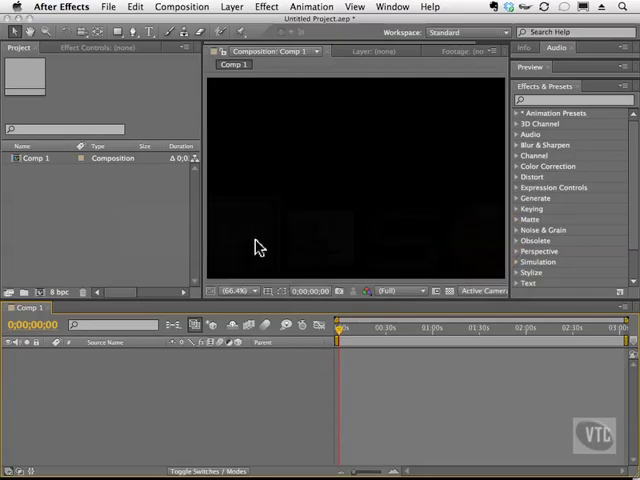
mouse_move(324, 204)
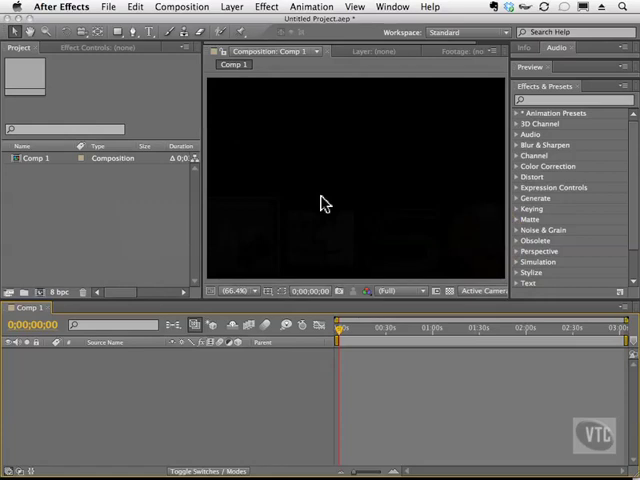
mouse_move(162, 88)
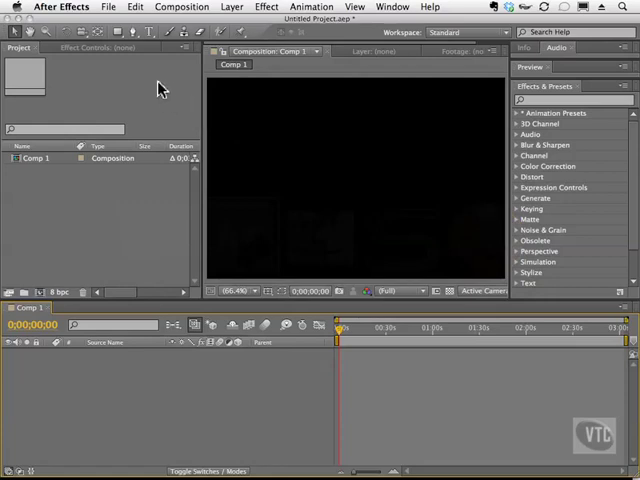
Start a single-file import and choose walls2.psd on the Desktop.
left_click(108, 8)
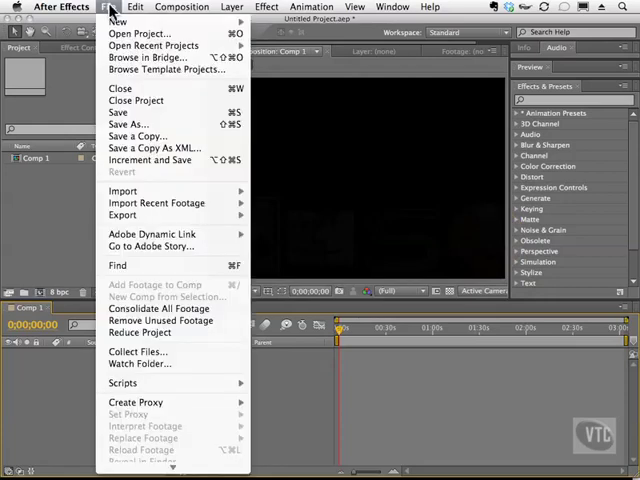
mouse_move(124, 190)
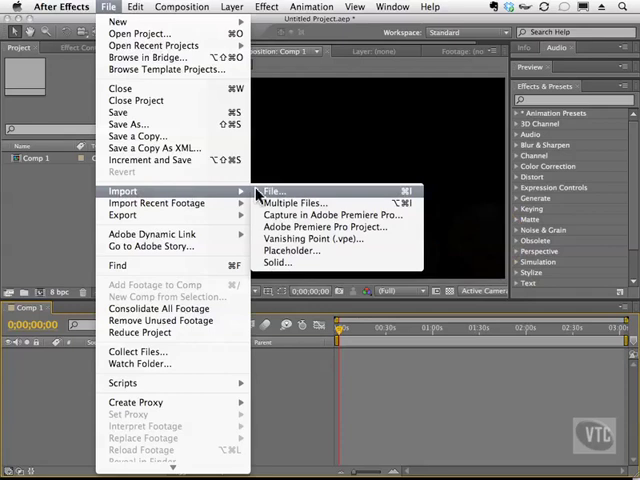
left_click(272, 192)
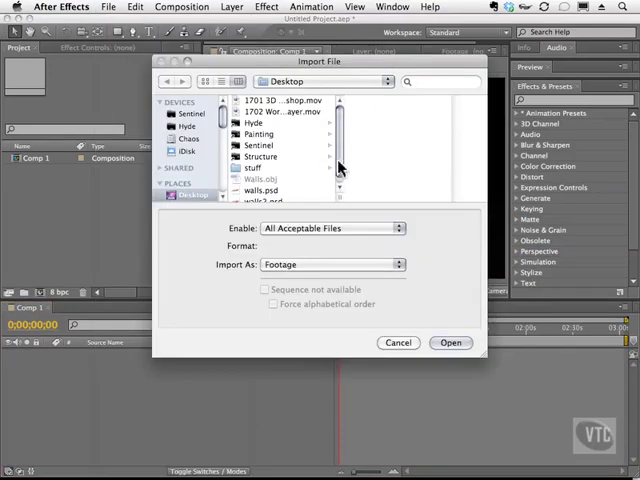
left_click(264, 196)
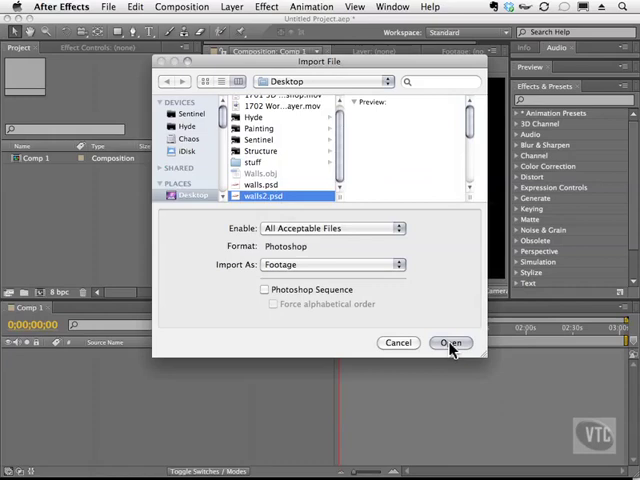
Try Footage and Choose Layer import kinds, then confirm import as a Composition with Photoshop 3D.
left_click(452, 342)
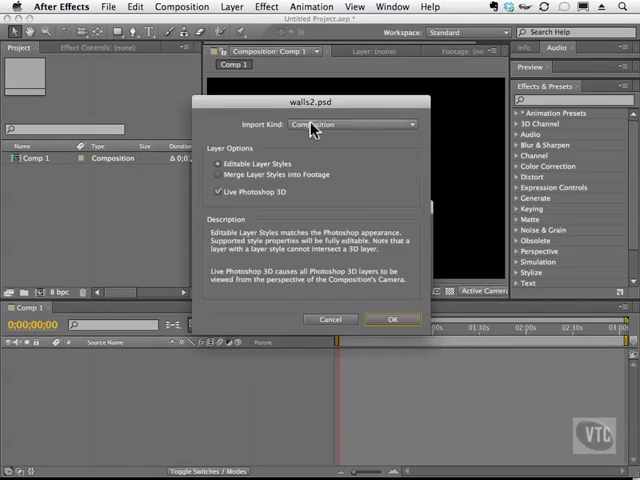
mouse_move(376, 112)
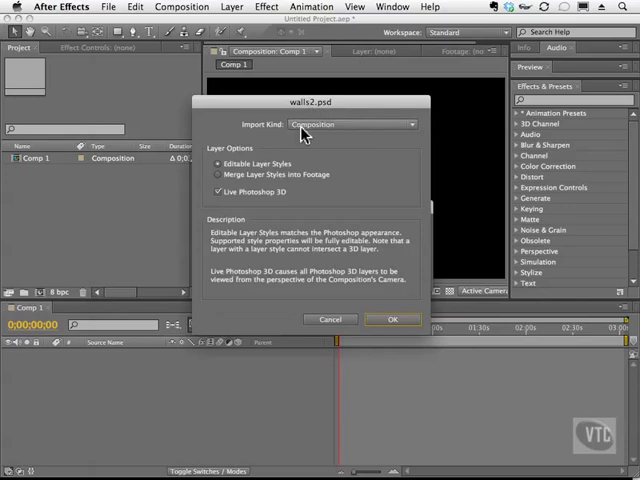
mouse_move(264, 200)
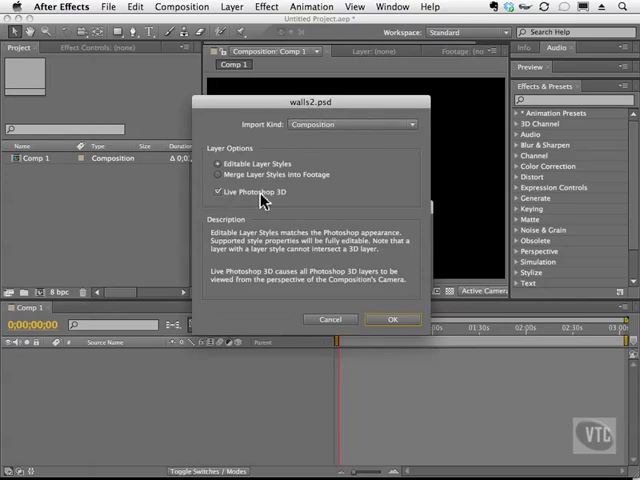
left_click(350, 124)
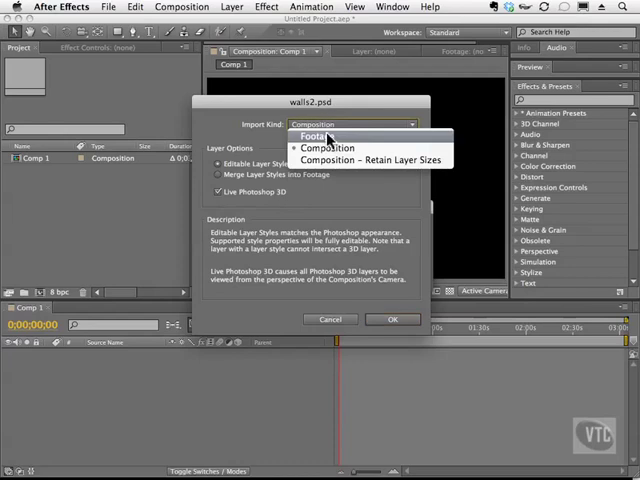
left_click(316, 136)
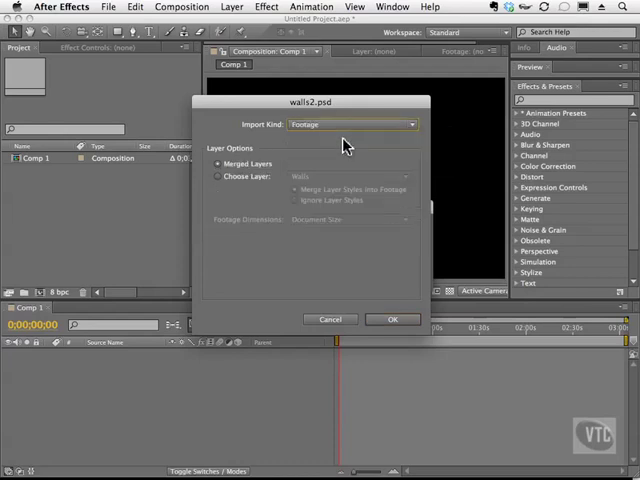
mouse_move(428, 196)
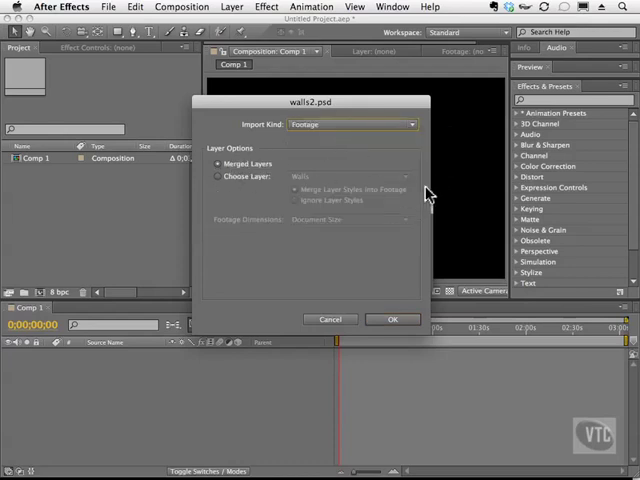
left_click(216, 176)
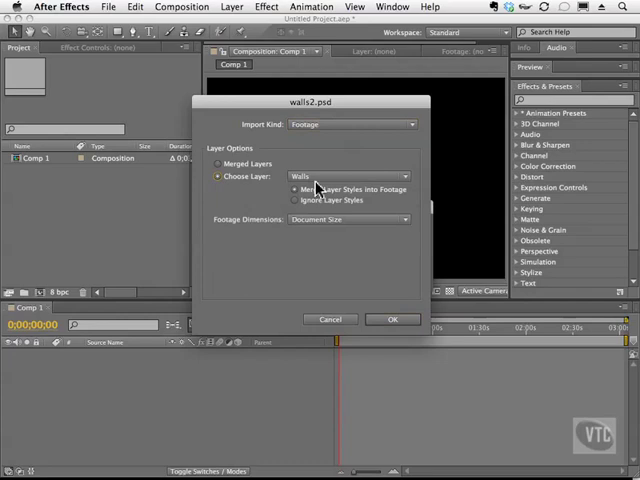
mouse_move(390, 228)
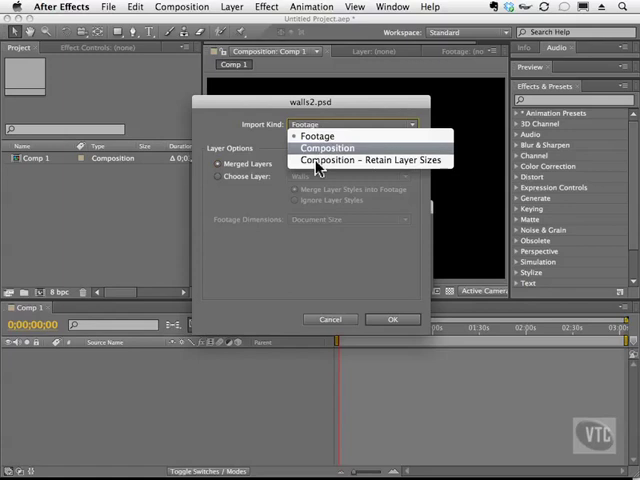
left_click(328, 148)
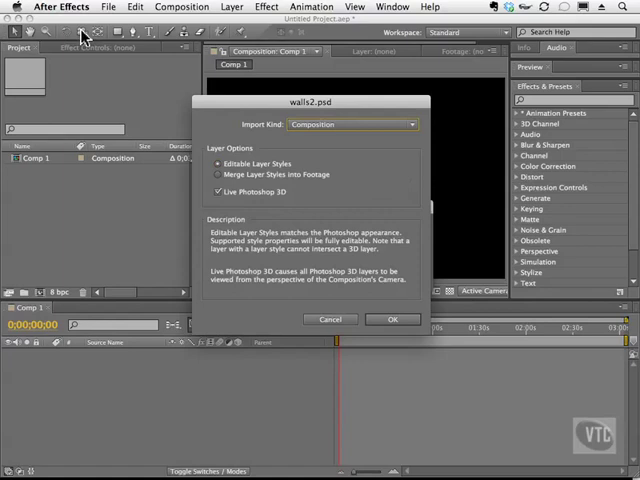
mouse_move(200, 132)
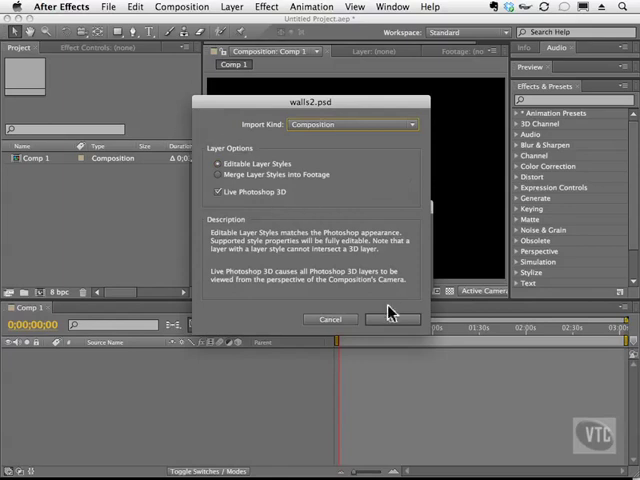
left_click(390, 318)
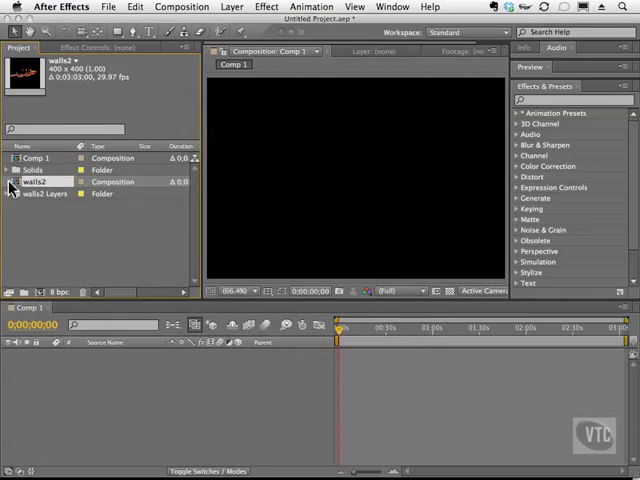
Open the imported walls2 composition from the Project panel.
left_click(16, 194)
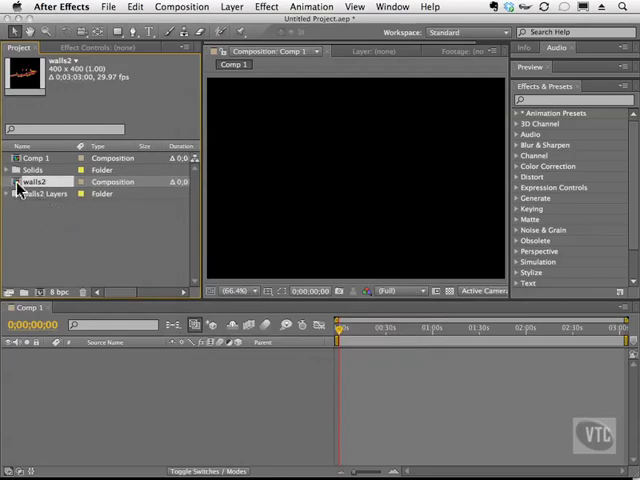
double_click(32, 180)
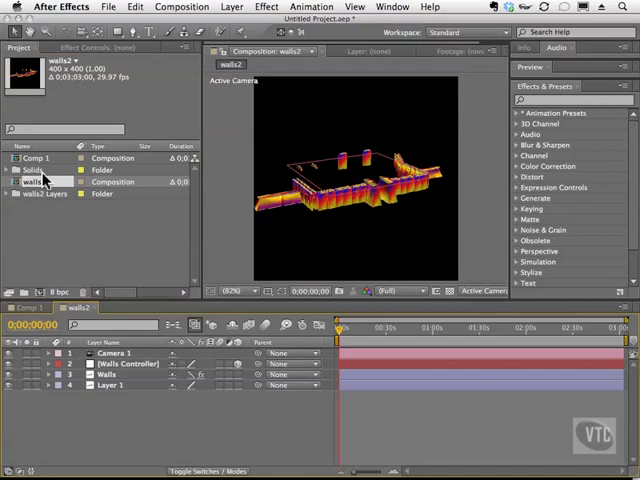
mouse_move(262, 204)
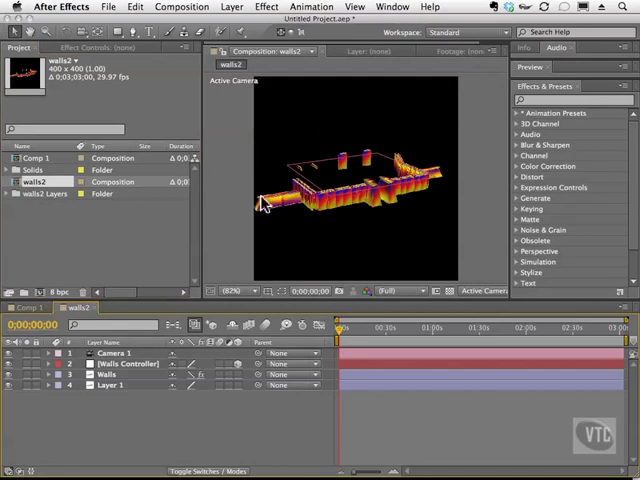
mouse_move(416, 238)
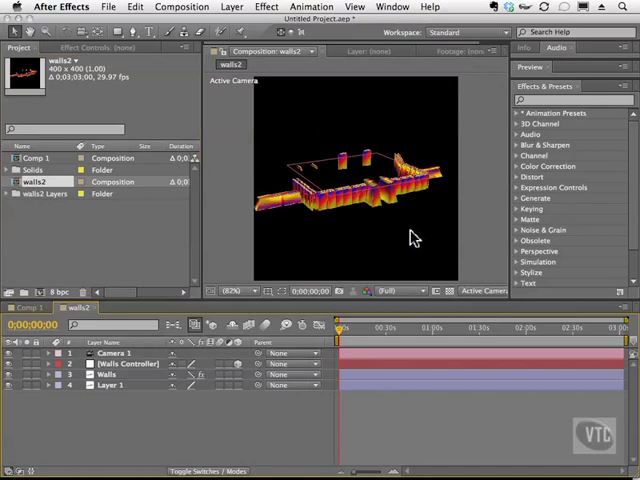